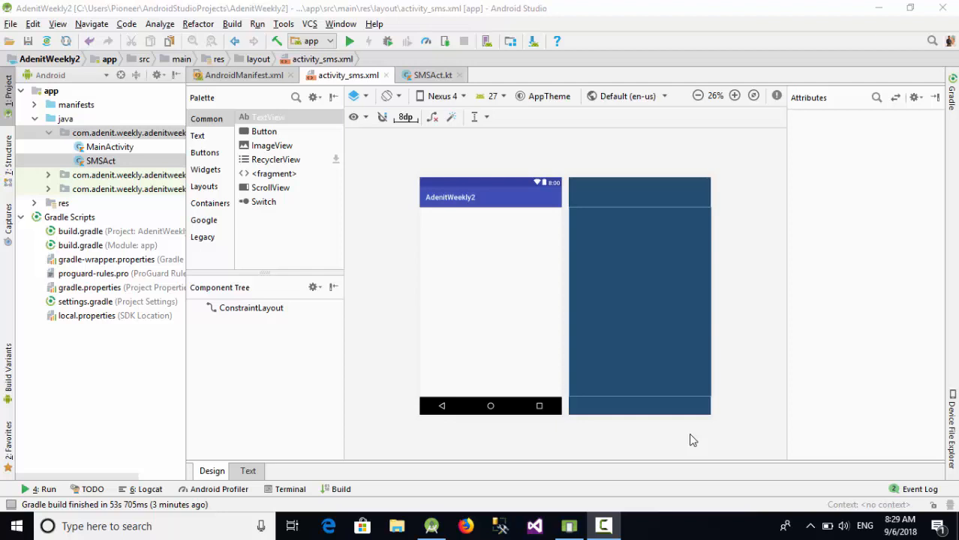
pyautogui.moveTo(480, 317)
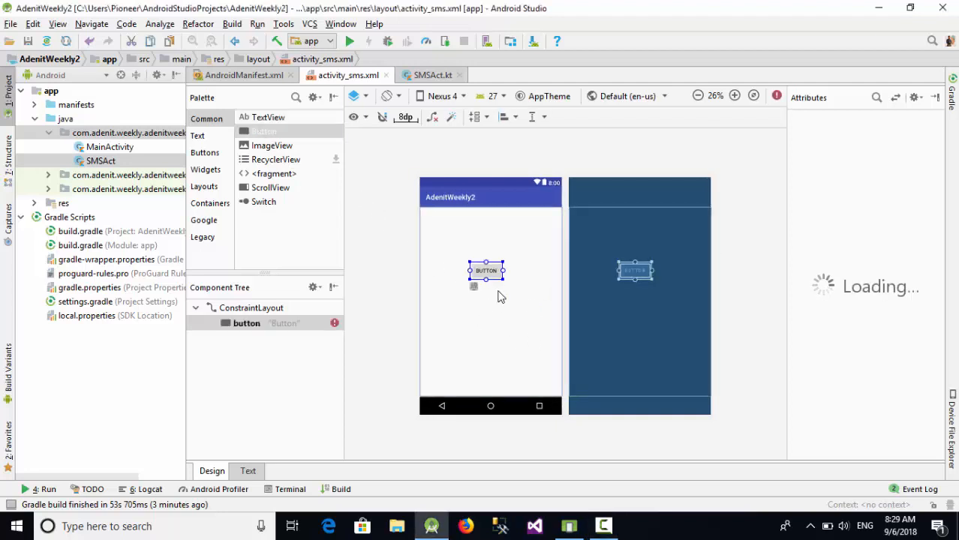
# Step: Constrain the new Button to the parent's top and left with margins of about 112 and 148
pyautogui.click(487, 270)
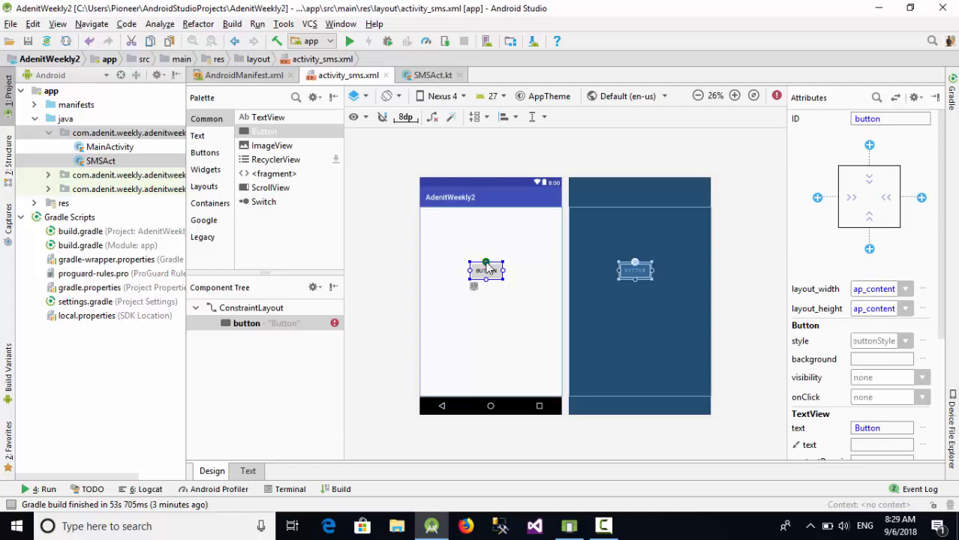
pyautogui.moveTo(486, 270); pyautogui.dragTo(486, 219)
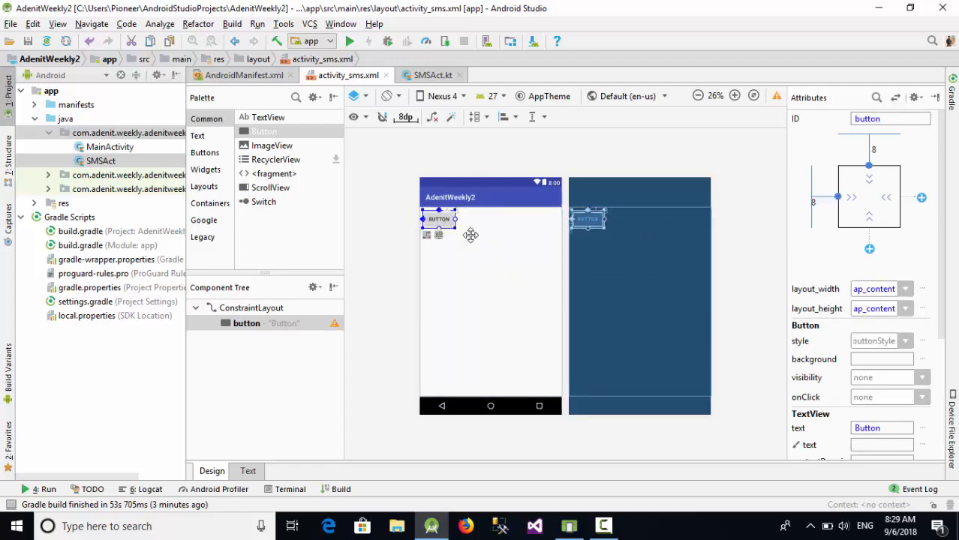
pyautogui.moveTo(438, 219); pyautogui.dragTo(491, 257)
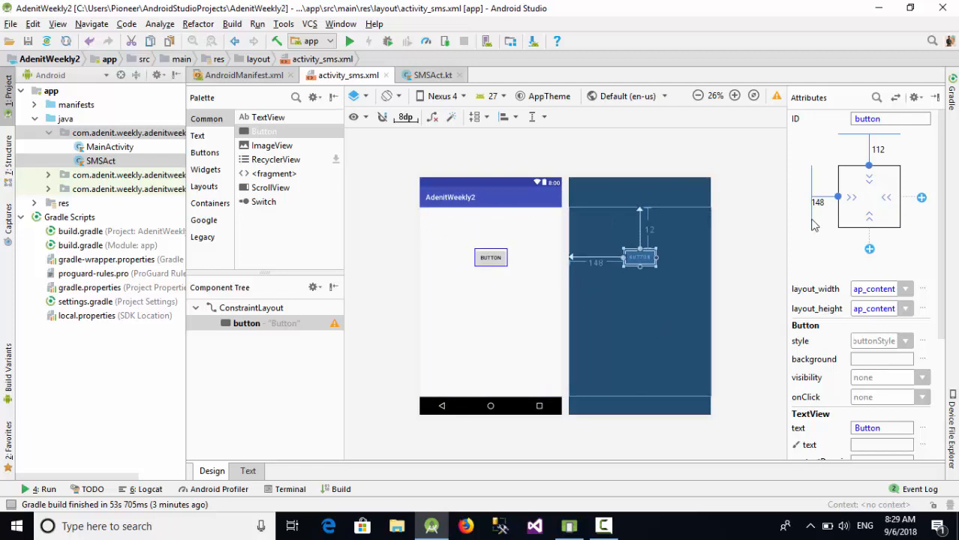
# Step: Give the button the id btn_send and the text Send in the Attributes panel
pyautogui.click(888, 119)
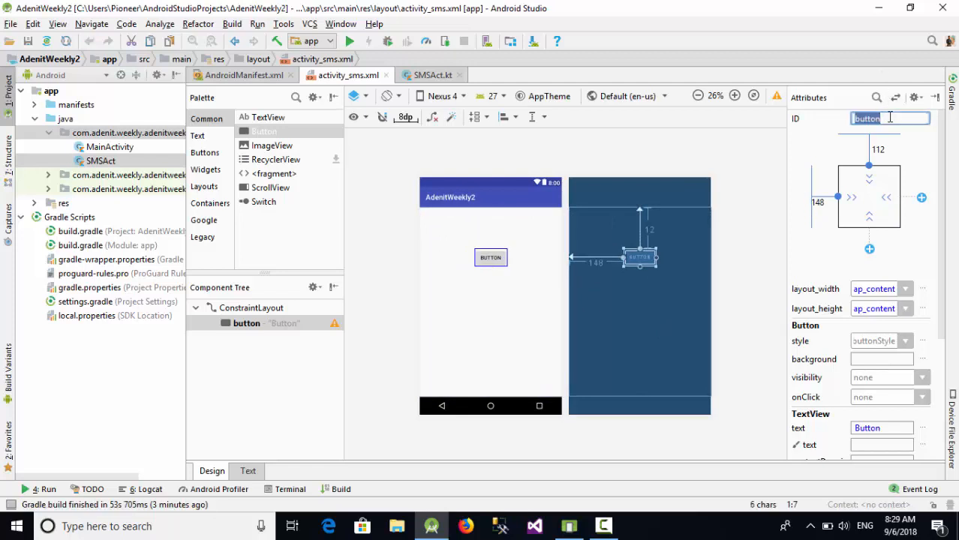
pyautogui.write('btn')
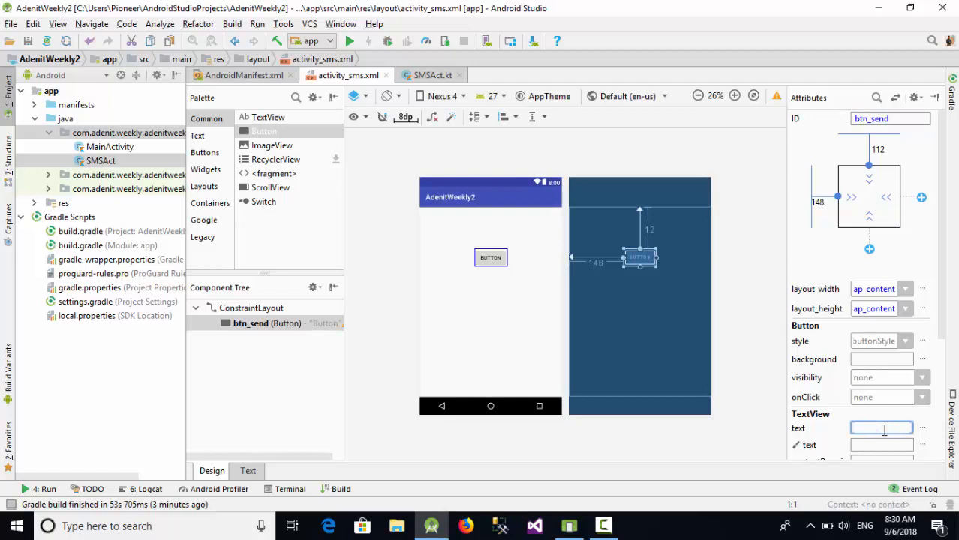
pyautogui.write('Send')
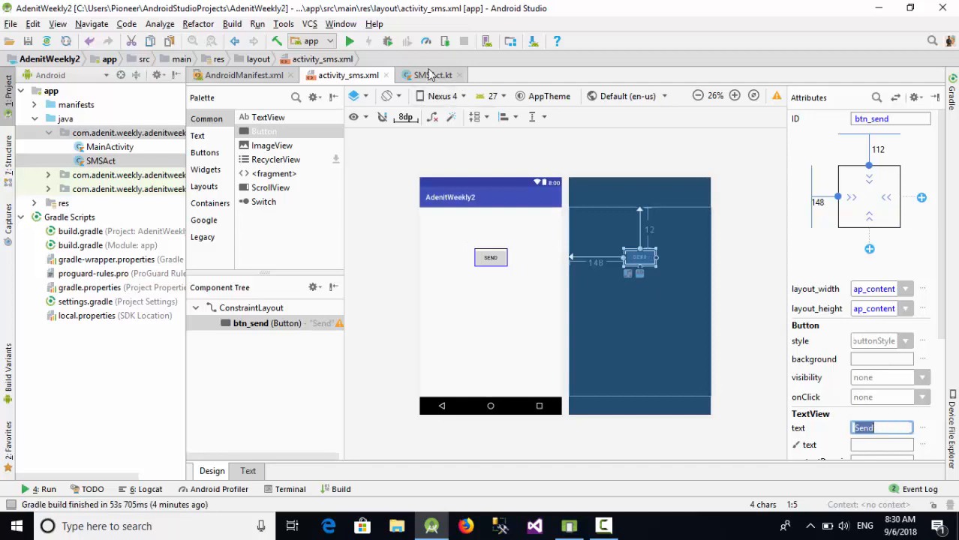
# Step: In SMSAct.kt, add a btn_send.setOnClickListener block inside onCreate
pyautogui.click(432, 75)
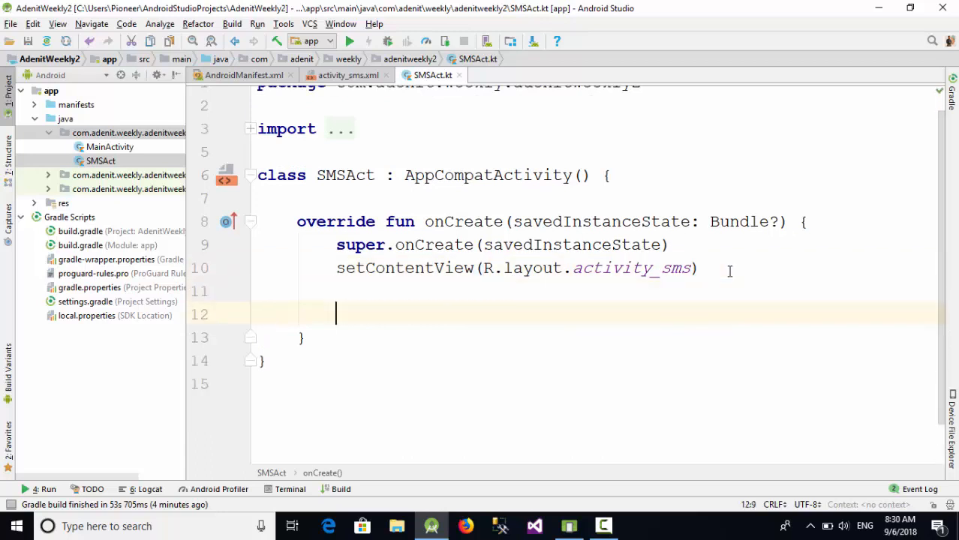
pyautogui.write('btn')
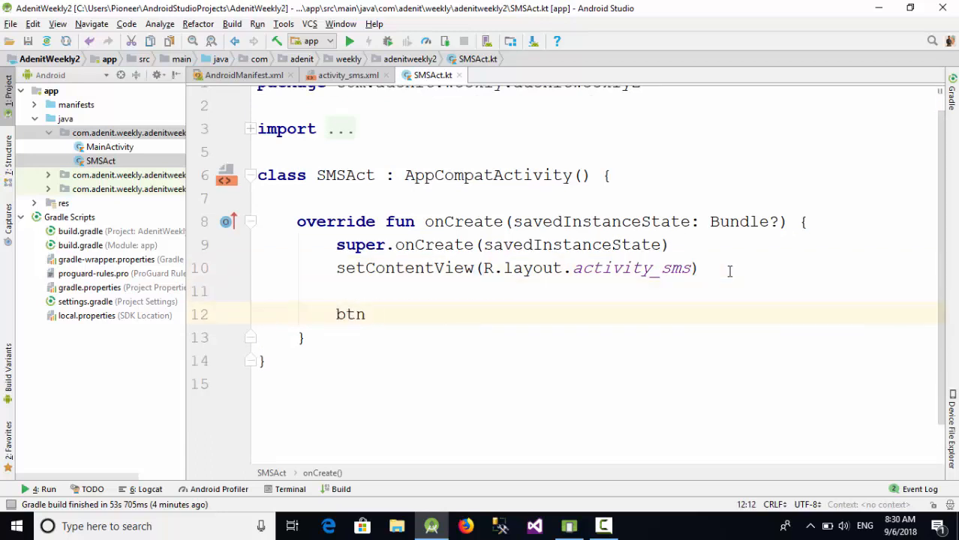
pyautogui.write('_se')
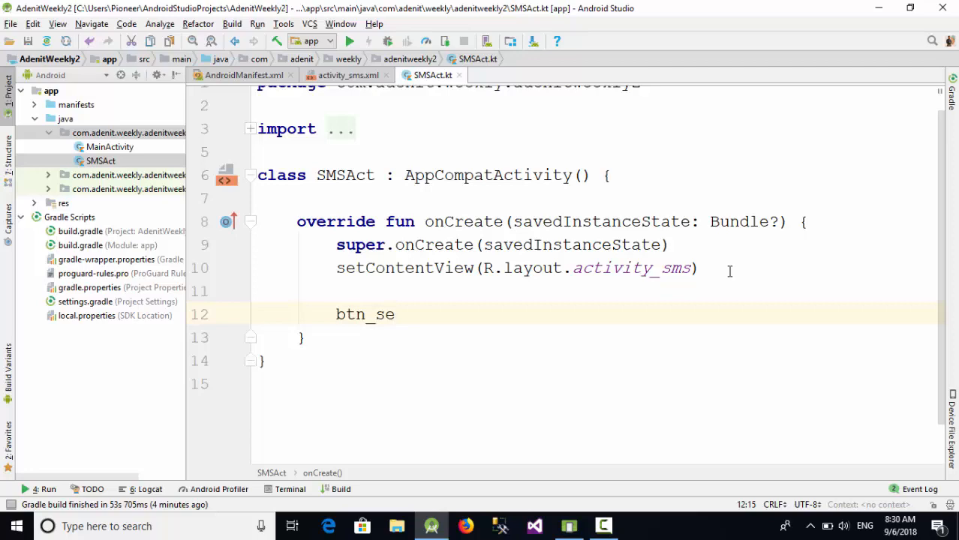
pyautogui.write('nd')
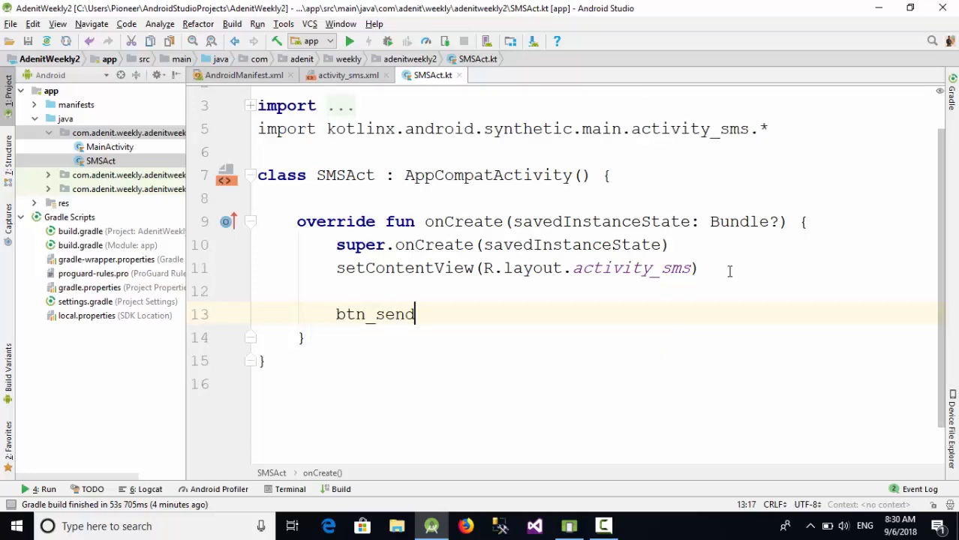
pyautogui.write('.set')
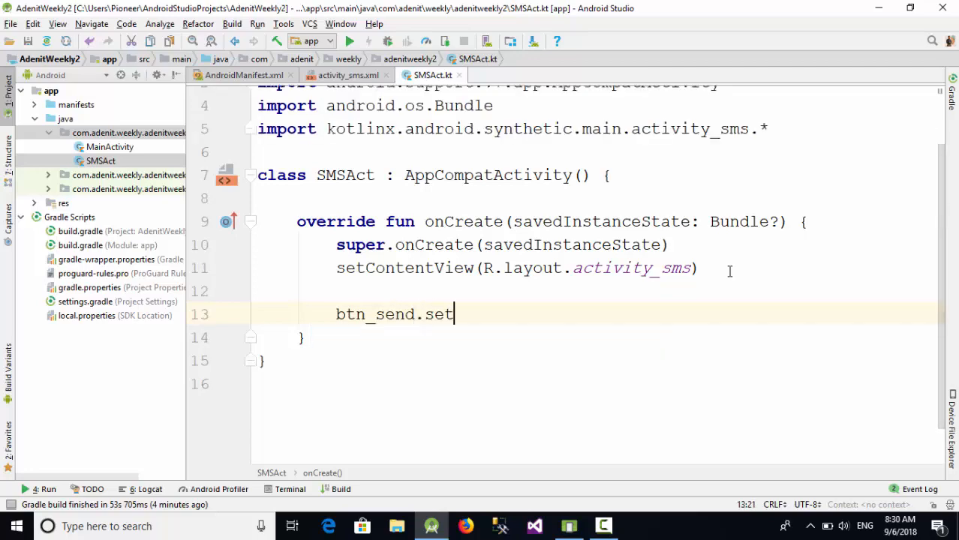
pyautogui.write('Onm')
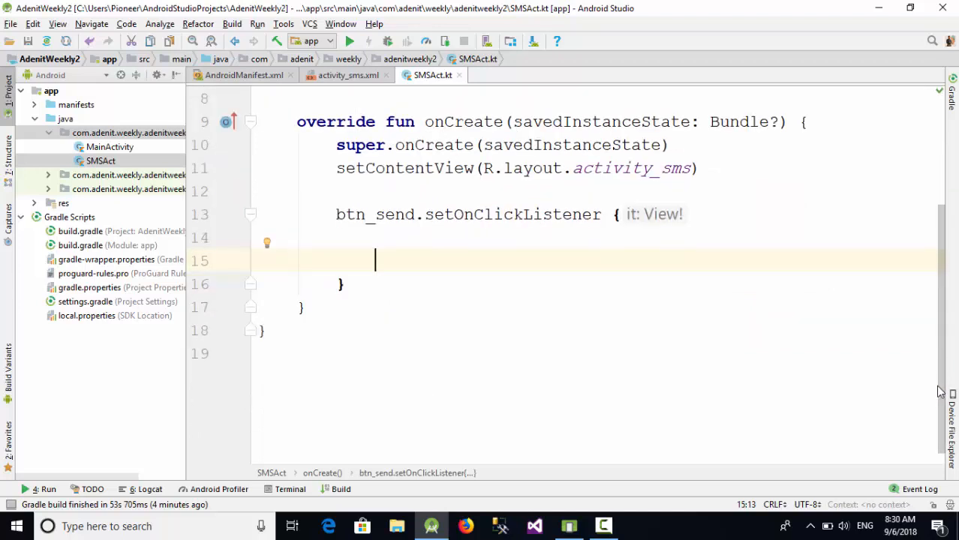
# Step: Inside the listener, declare var obj = SmsManager.getDefault()
pyautogui.write('var o')
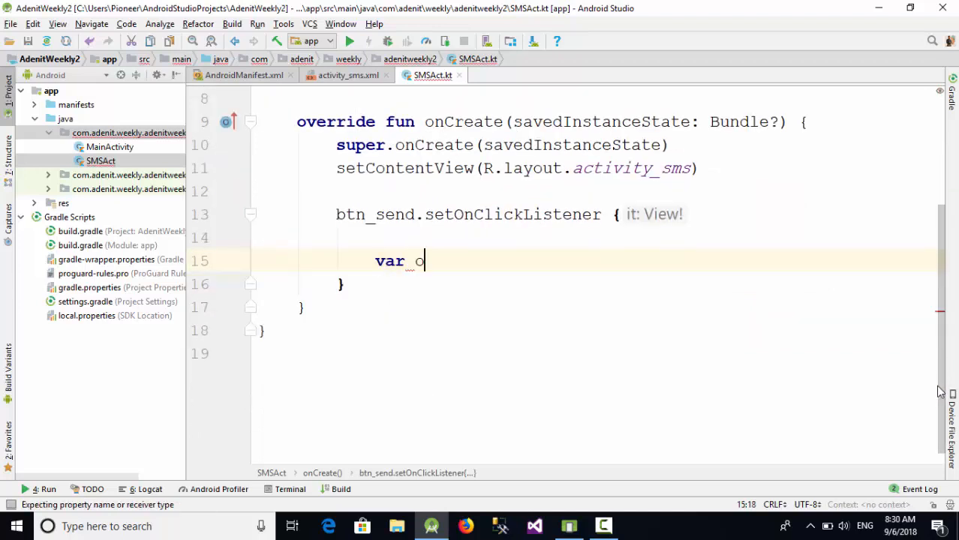
pyautogui.write('bj=SmsManager')
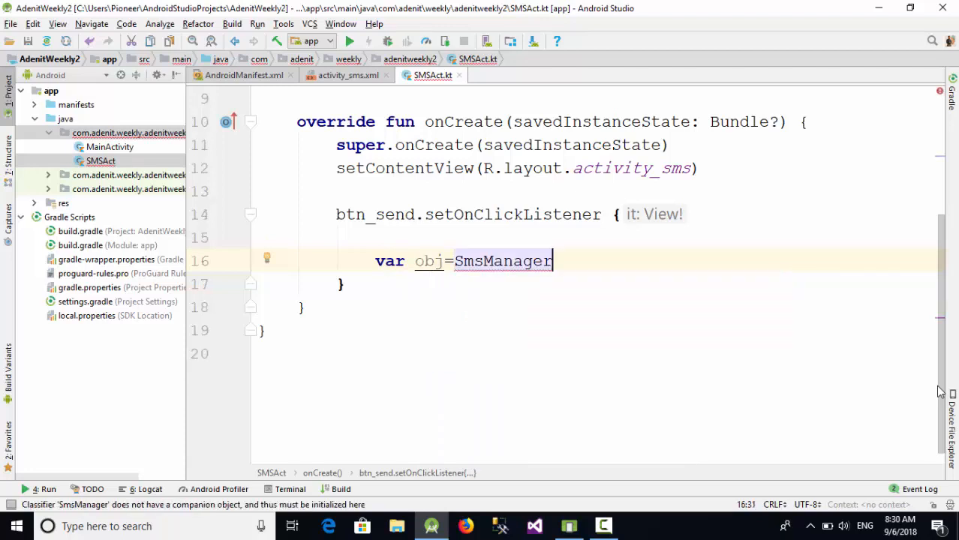
pyautogui.write('.getDefault(')
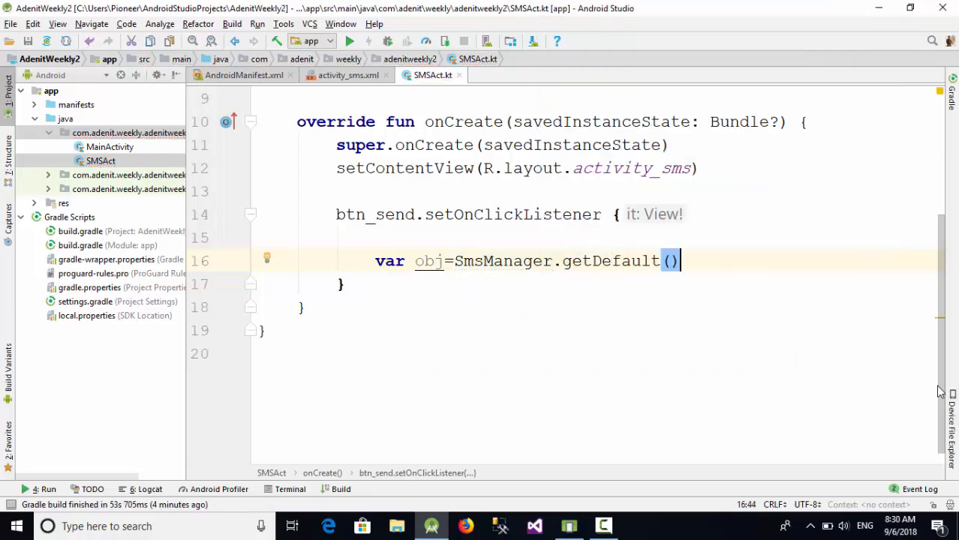
pyautogui.write('obj.')
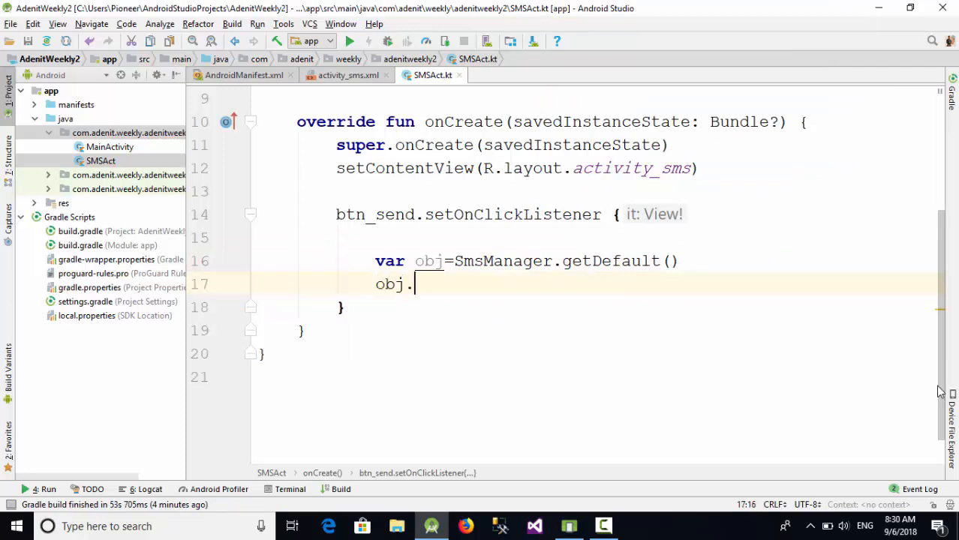
pyautogui.write('send')
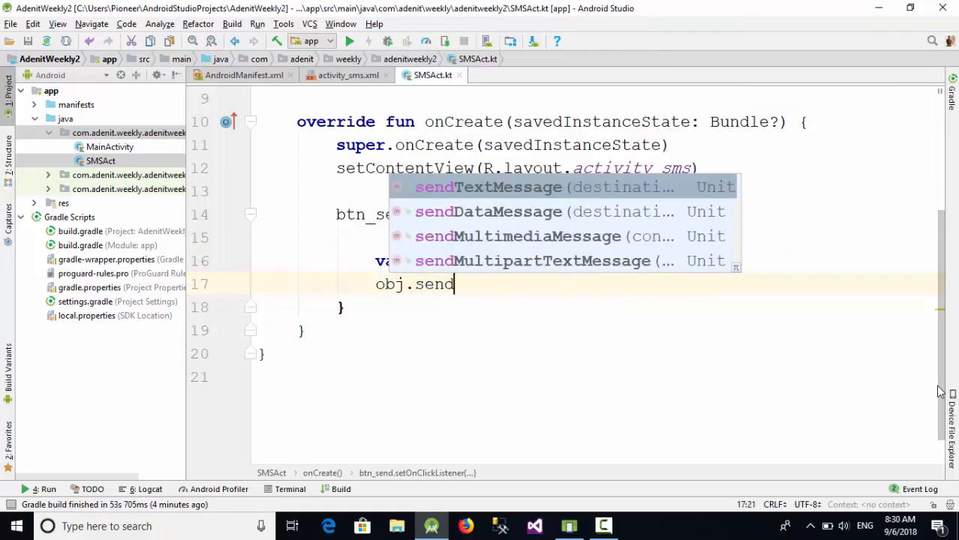
pyautogui.click(507, 186)
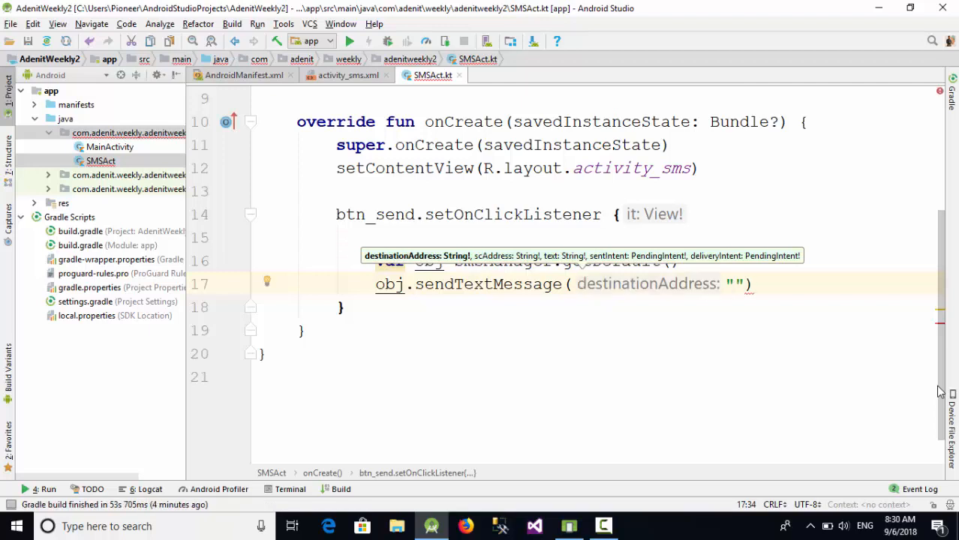
pyautogui.write('0788')
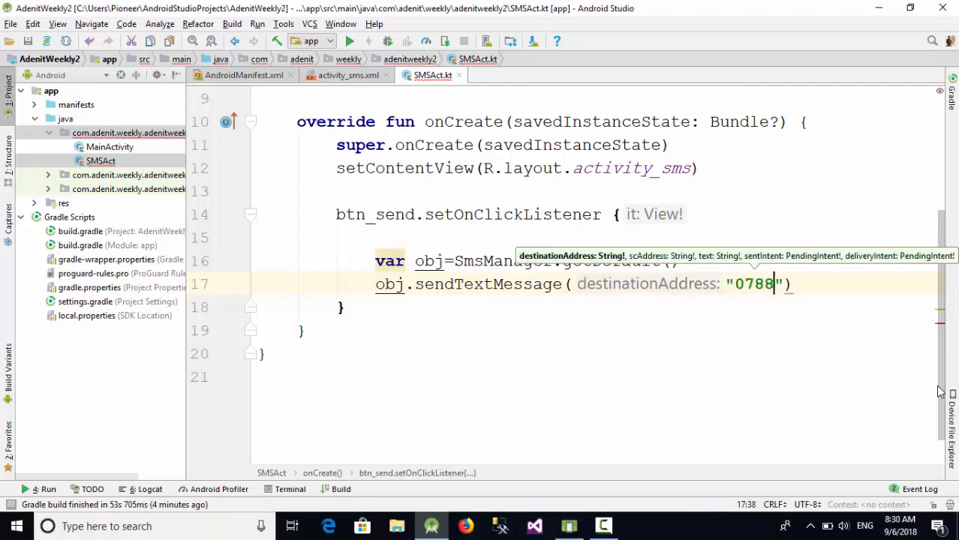
pyautogui.write('855522')
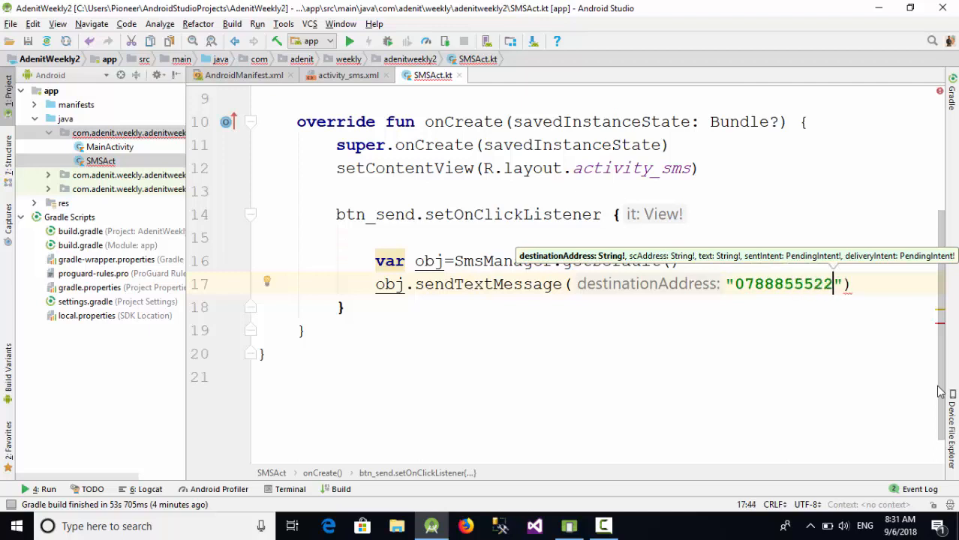
pyautogui.write(',')
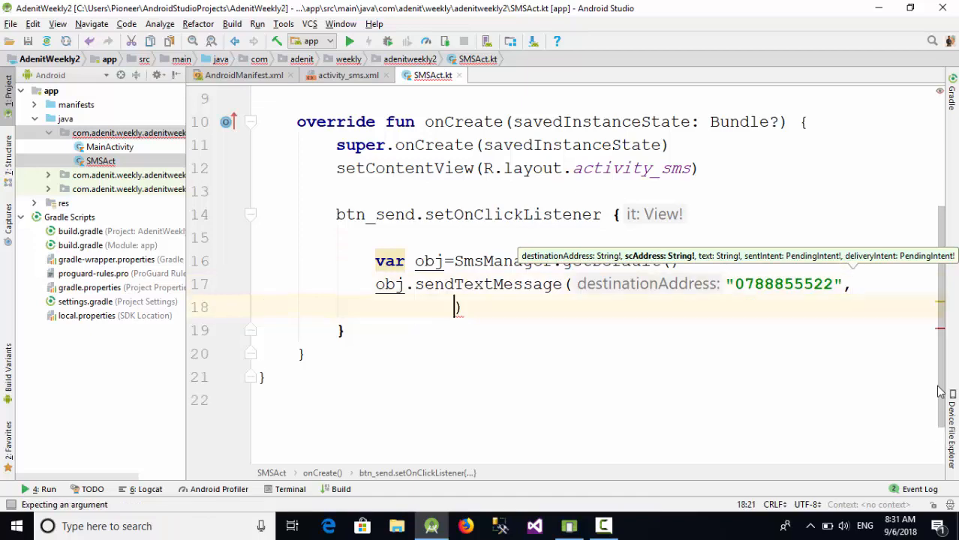
pyautogui.write('null,')
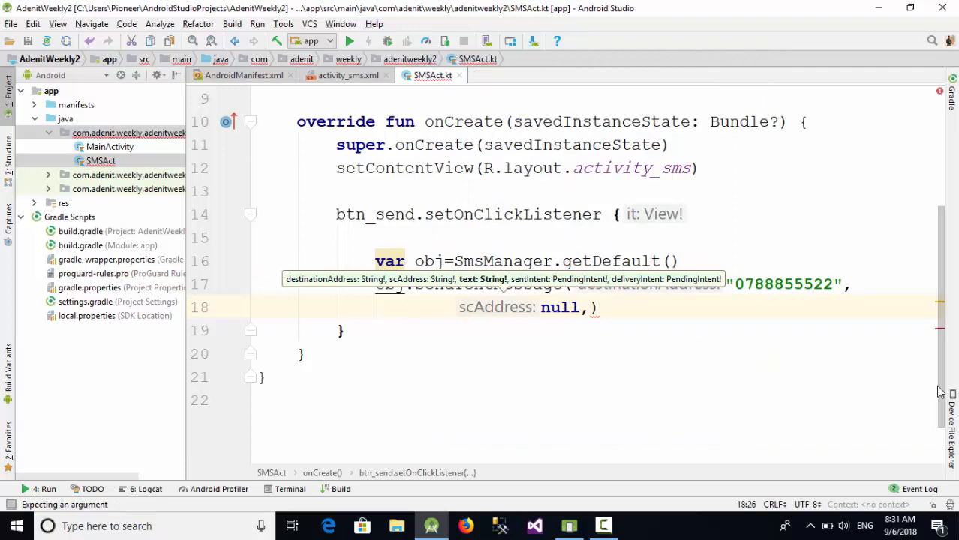
# Step: Finish the call with text "welcome" and null for both pending intents
pyautogui.write('welcome"')
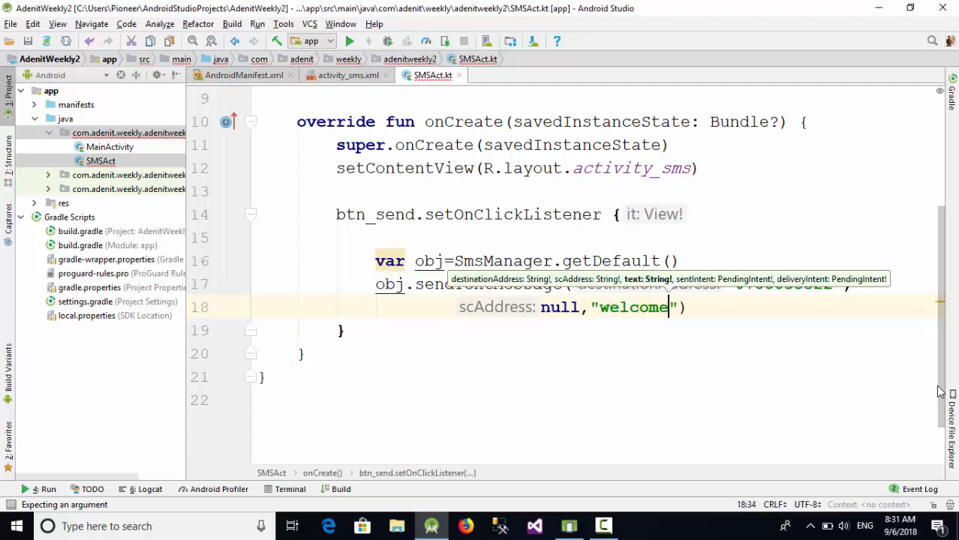
pyautogui.write('text:')
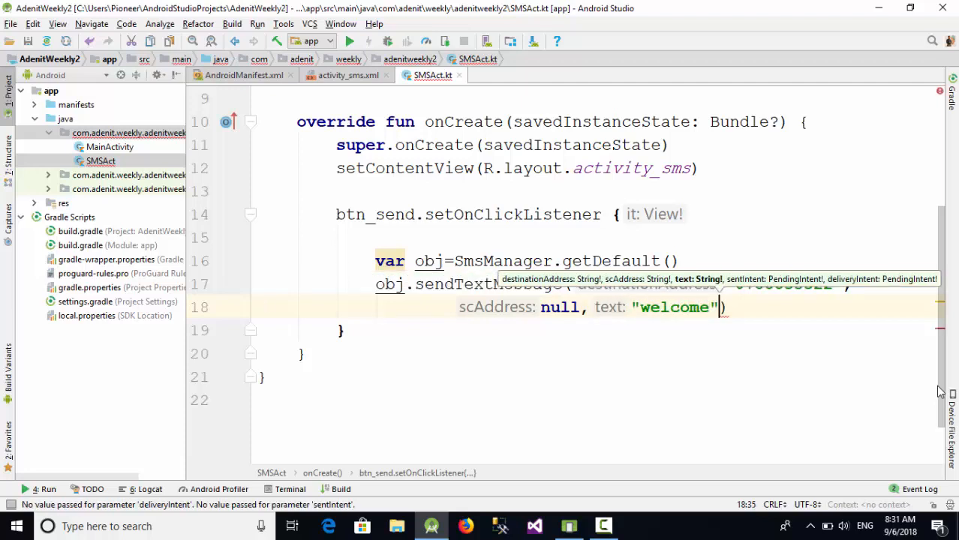
pyautogui.write(',')
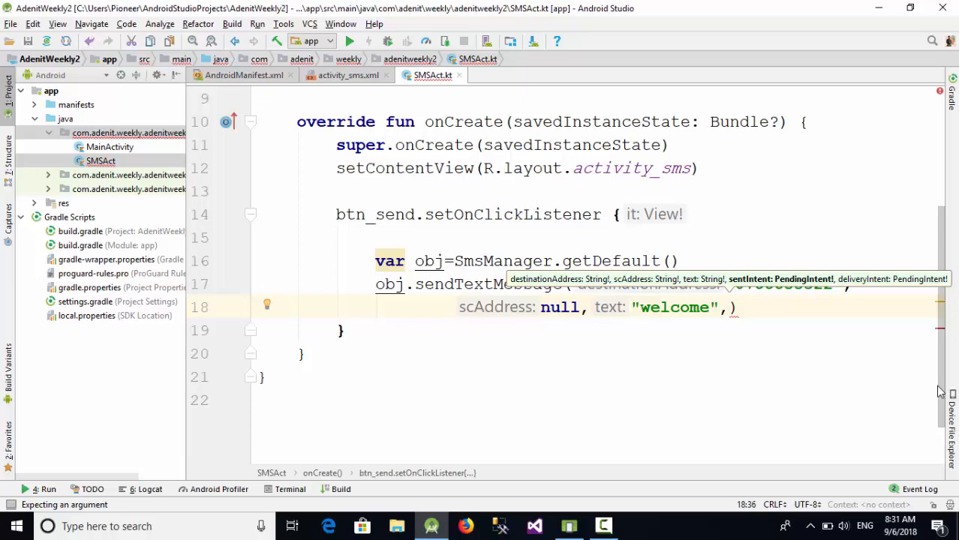
pyautogui.write('null')
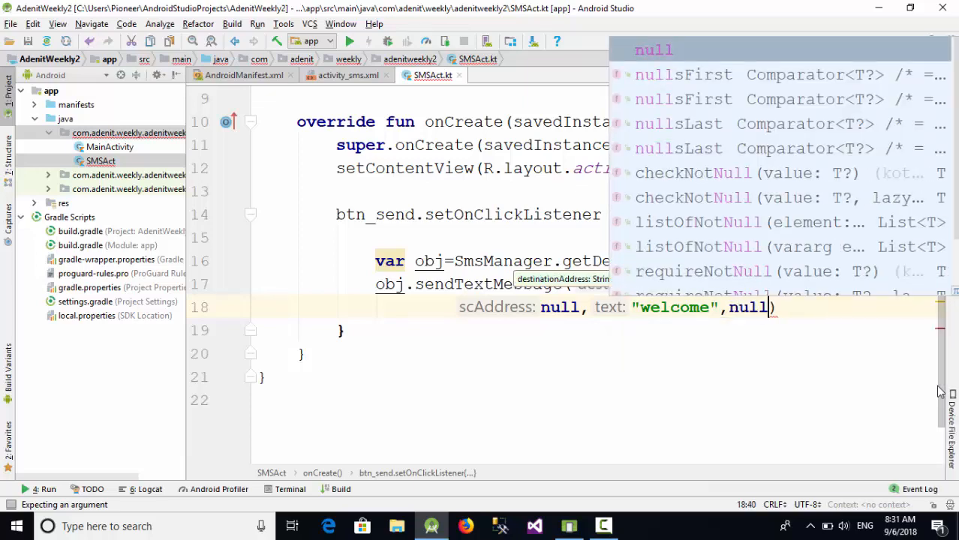
pyautogui.write(',null, deliveryIntent:')
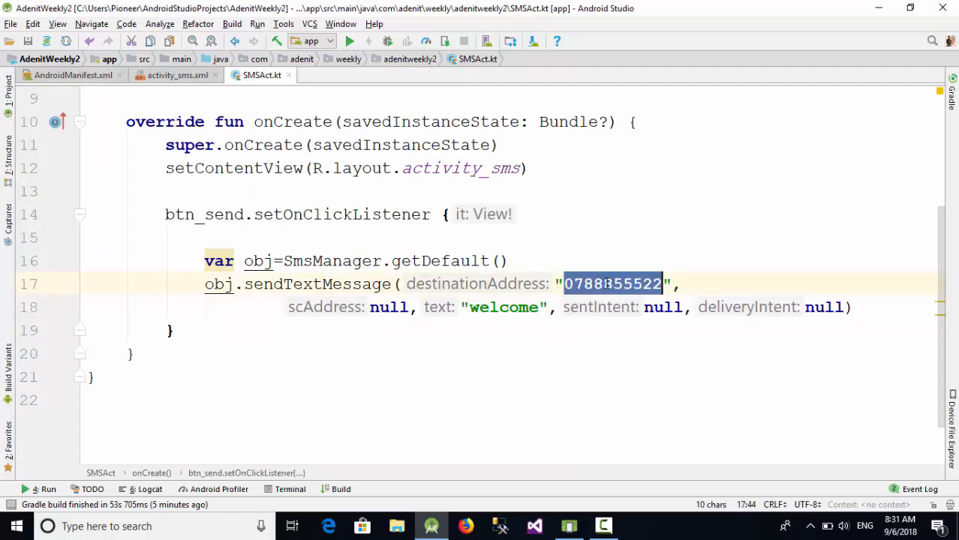
pyautogui.click(507, 306)
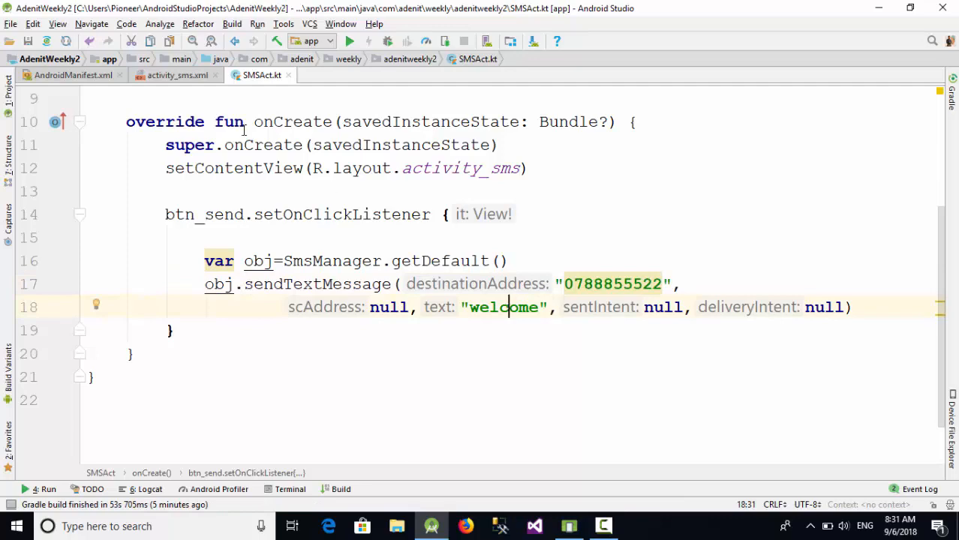
pyautogui.click(72, 75)
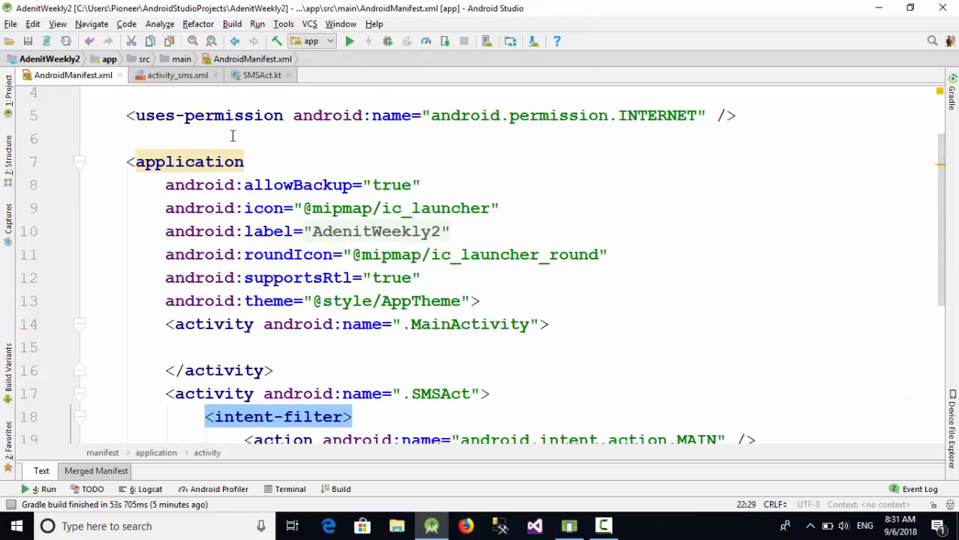
# Step: Add the android.permission.SEND_SMS uses-permission line to AndroidManifest.xml
pyautogui.write('<u')
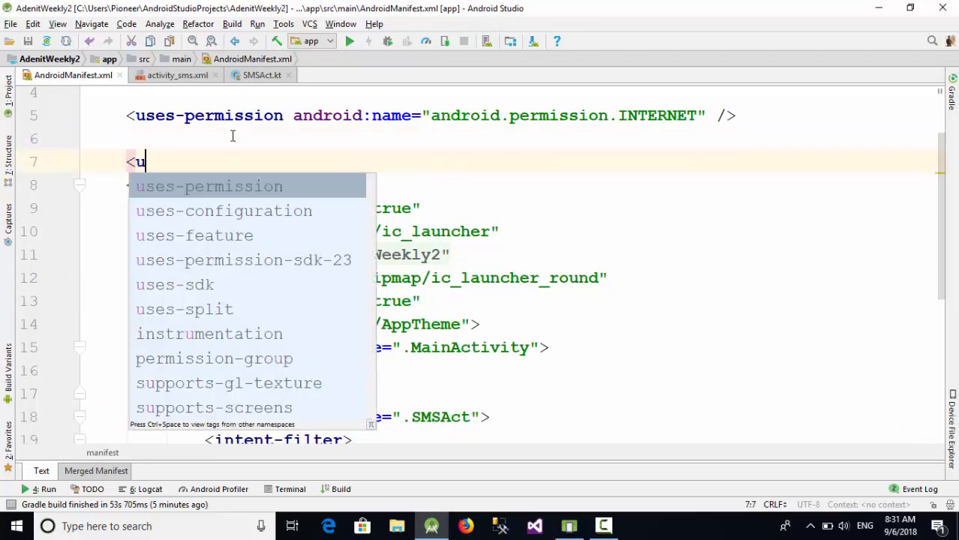
pyautogui.write('uses-permission android:name="android.permission.SEND_SMS"/>')
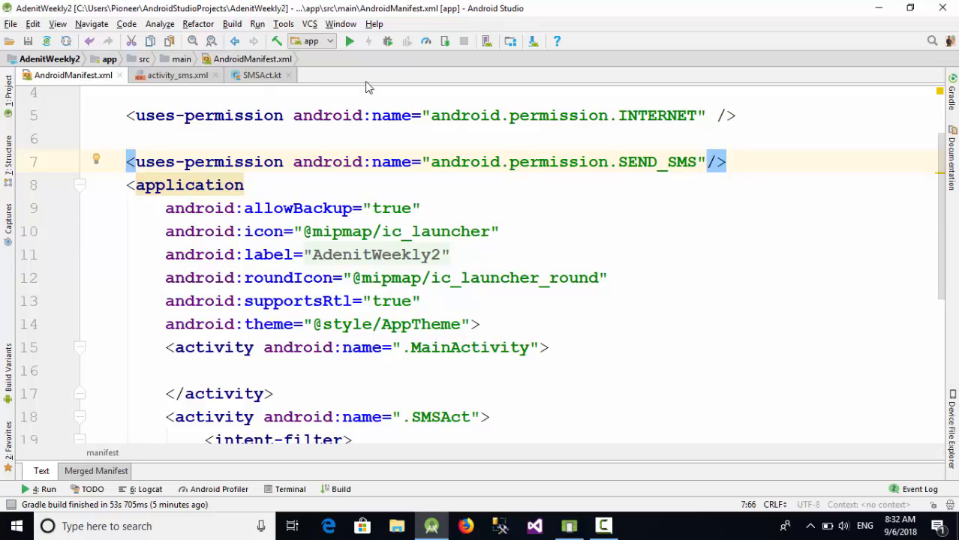
# Step: Run the app on the Nexus 5X API 22 emulator
pyautogui.click(349, 42)
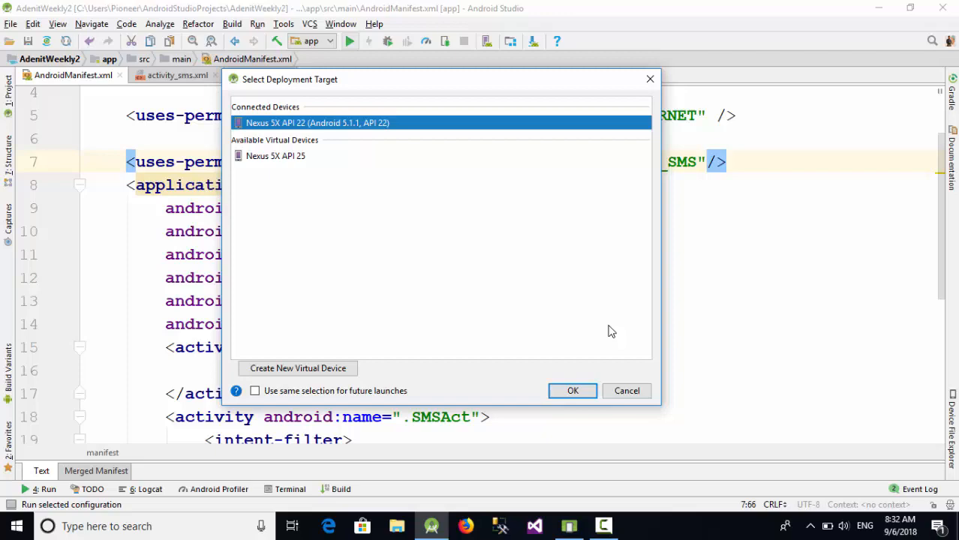
pyautogui.click(574, 390)
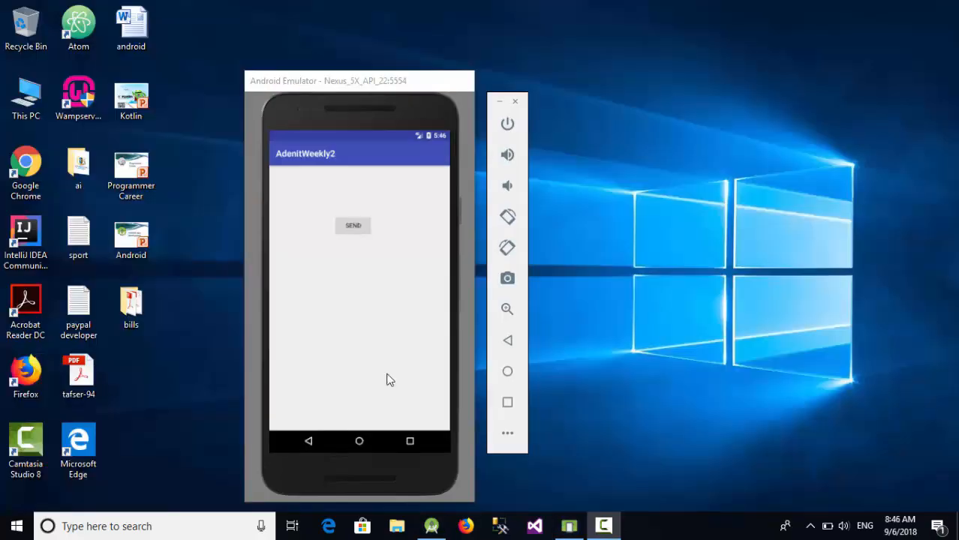
pyautogui.moveTo(368, 351)
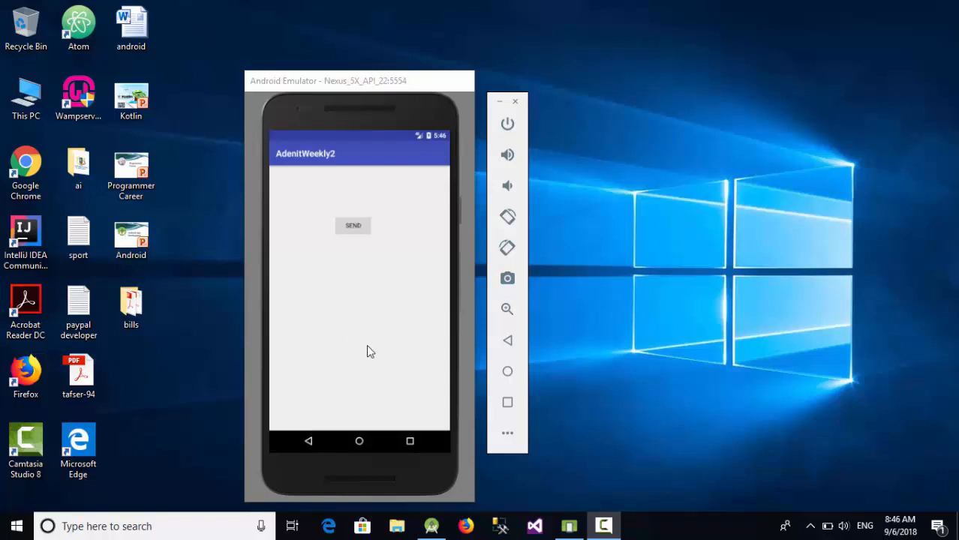
pyautogui.moveTo(405, 293)
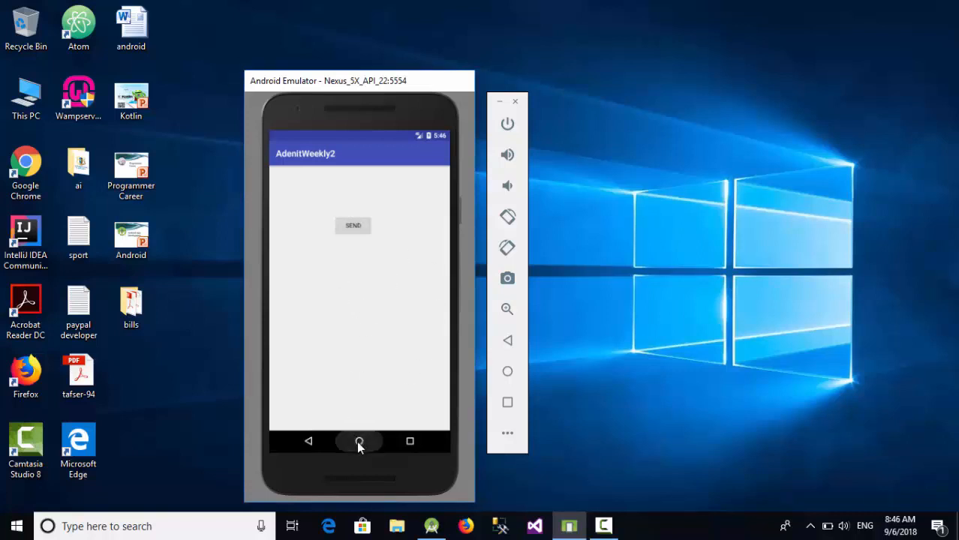
# Step: Leave the test app and switch to the Messaging app on the emulator
pyautogui.click(353, 225)
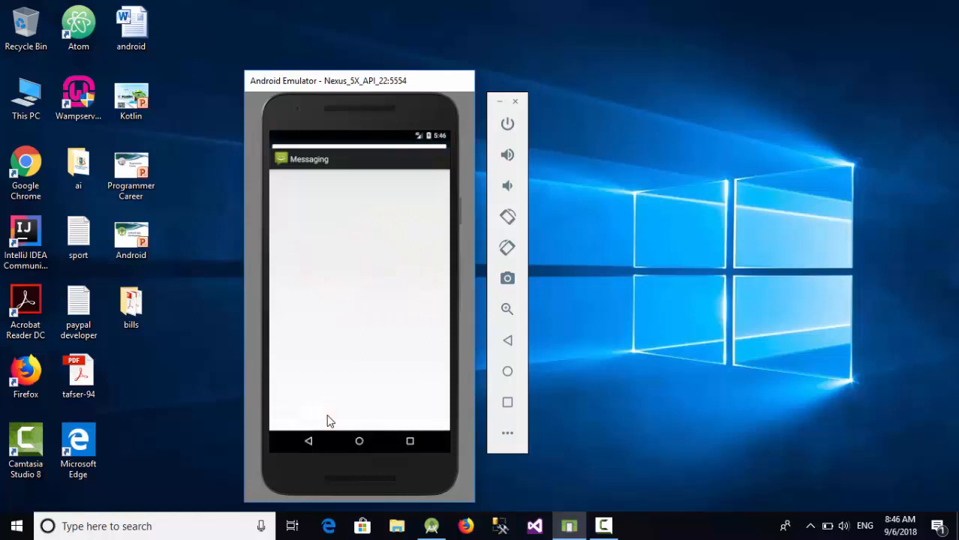